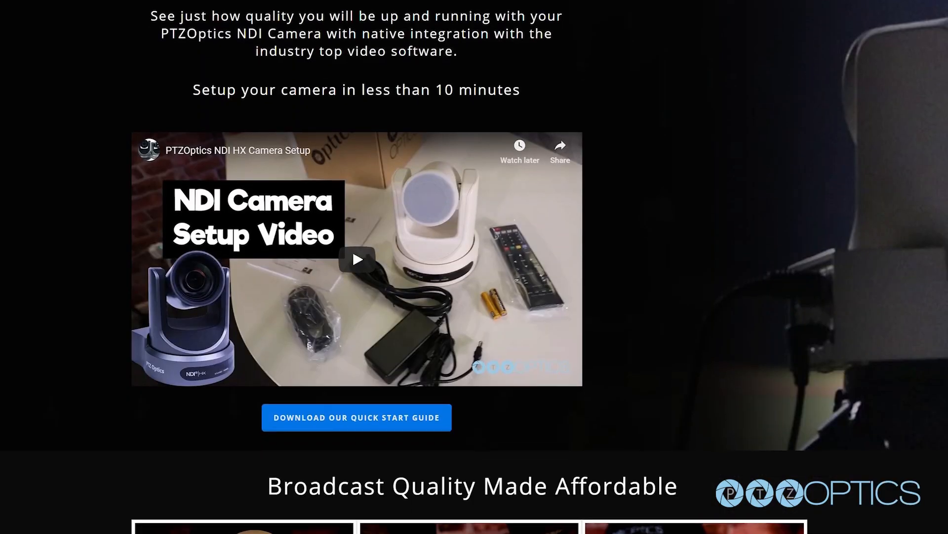
{"action": "scroll", "scroll_direction": "down", "scroll_amount": 3}
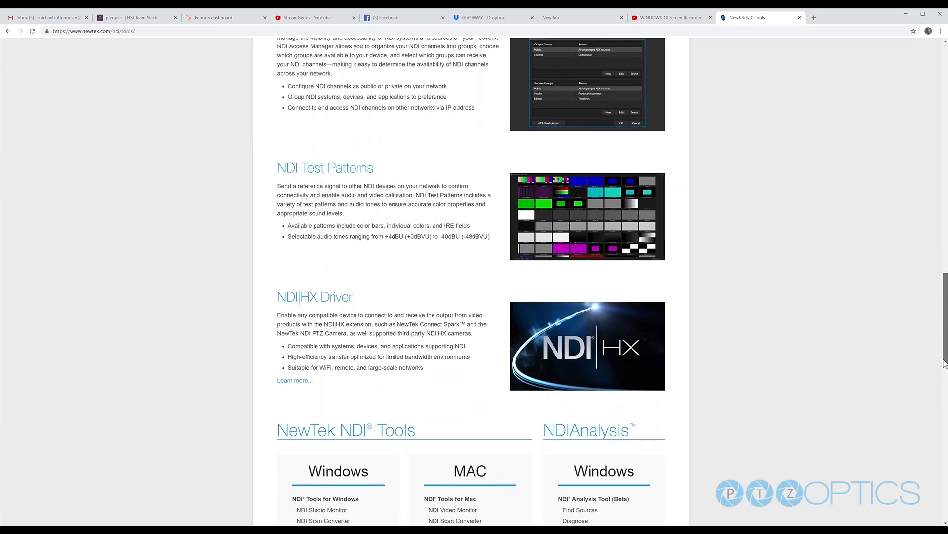
{"action": "scroll", "scroll_direction": "down", "scroll_amount": 3}
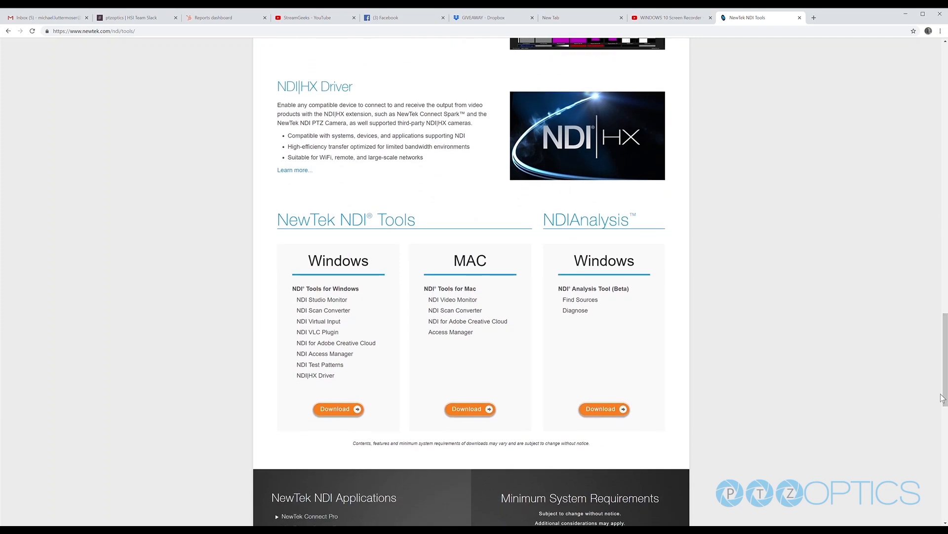